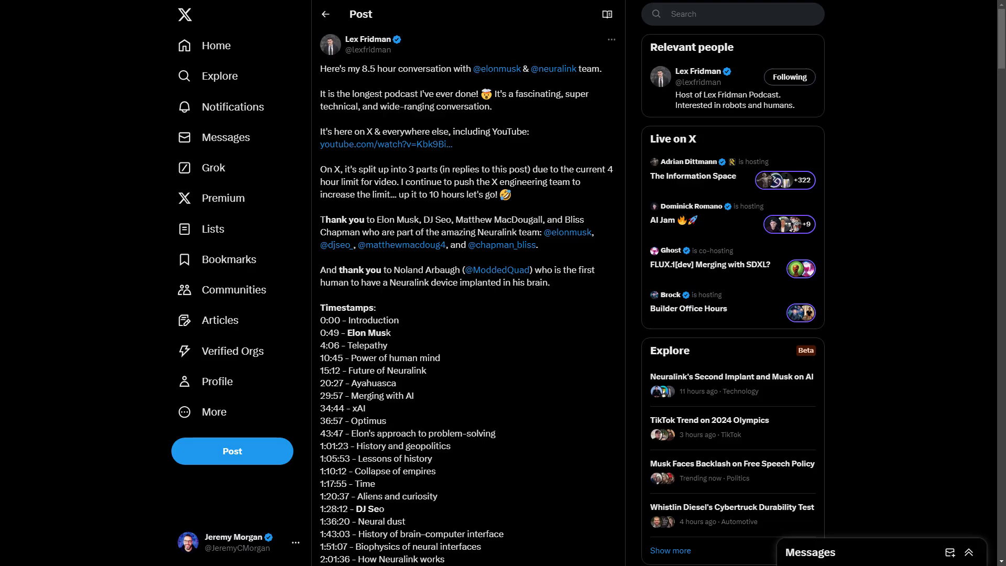
Step: Scroll the Lex Fridman post past the timestamps to the Part 1–3 reply videos
scroll("down", 3)
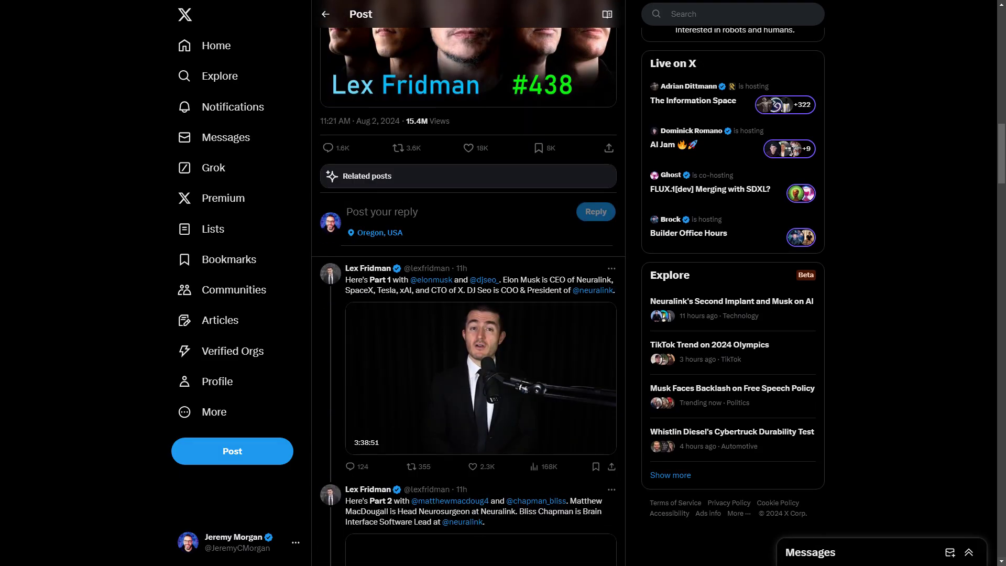
scroll("down", 3)
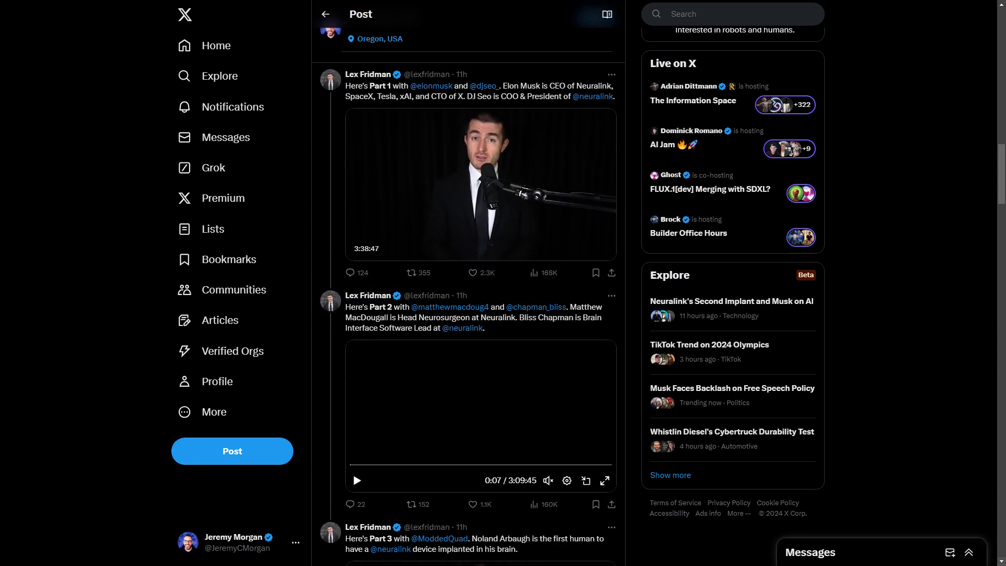
scroll("down", 3)
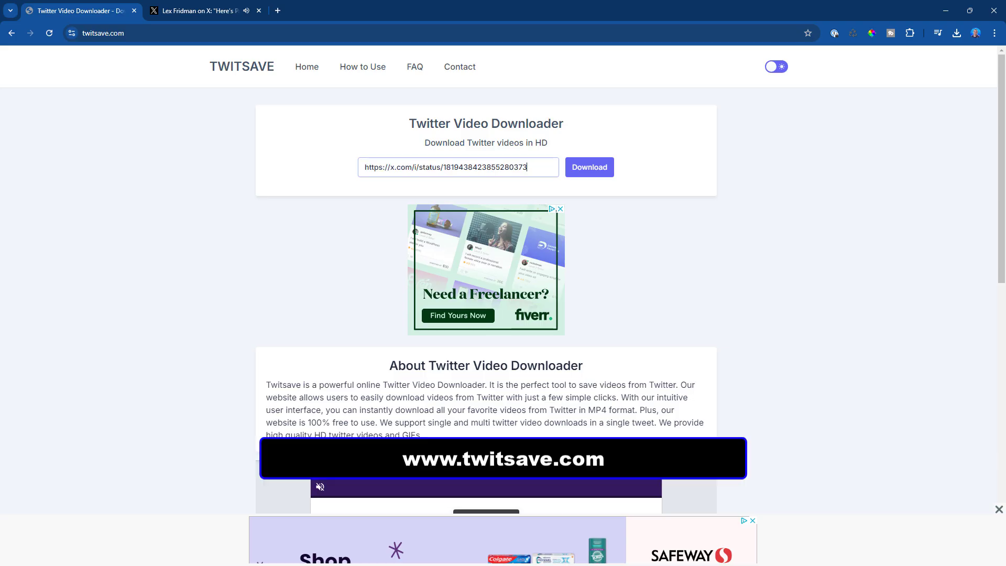
Step: Fetch the Part 1 video in TwitSave and reveal its download resolution options
left_click(587, 167)
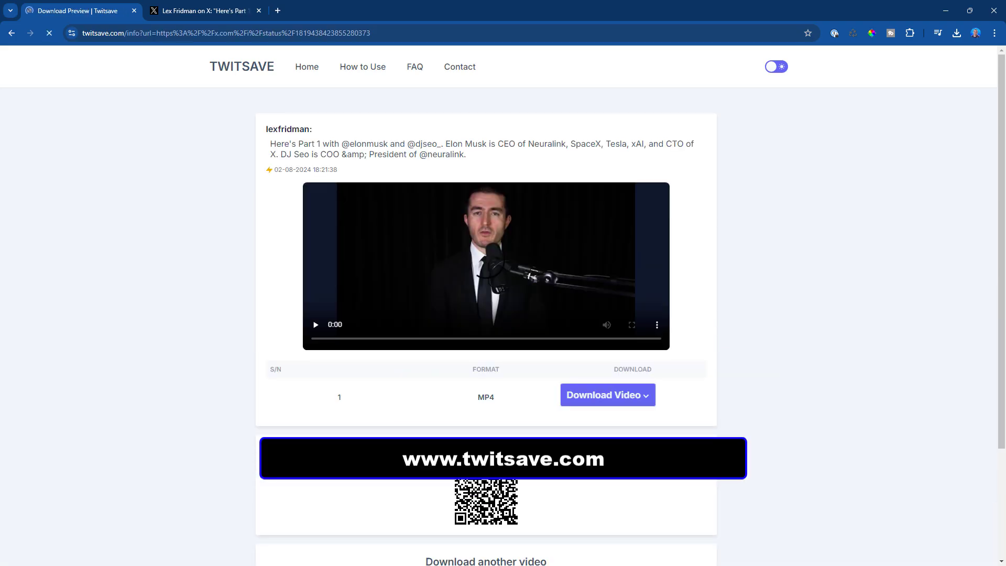
left_click(606, 394)
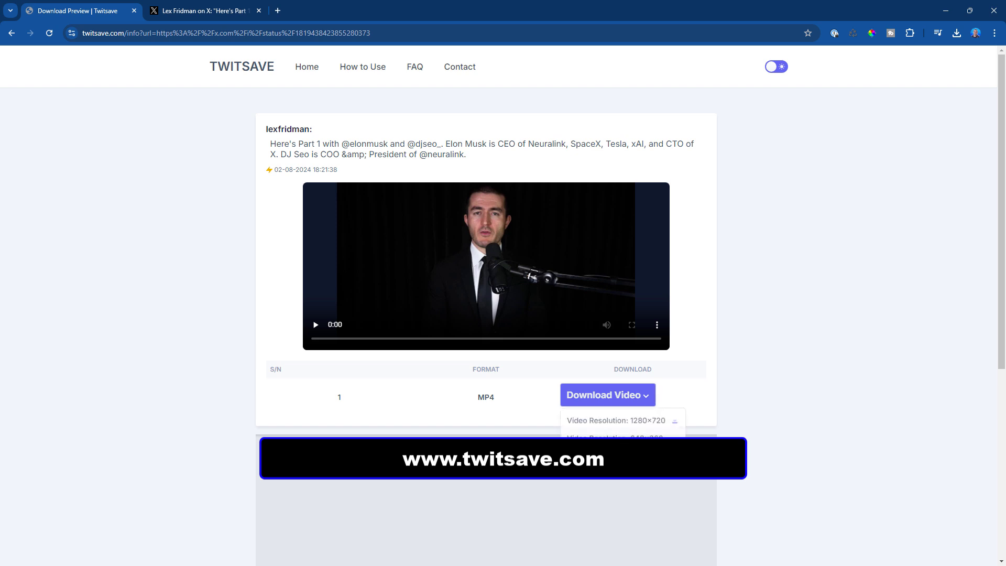
scroll("down", 3)
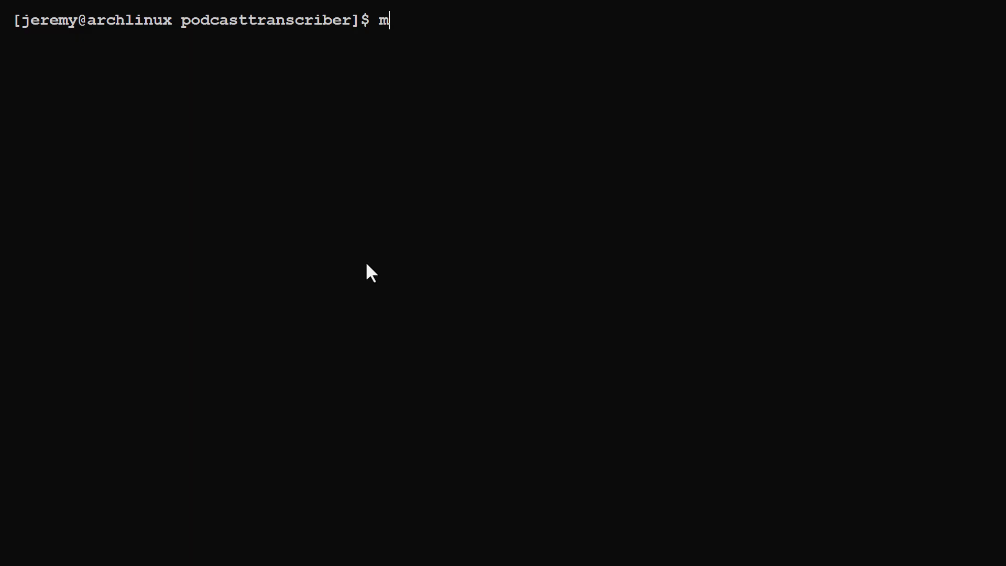
Step: Create the input folder and podcasttranscriber venv, then list the three big-convo videos
type("kdir input")
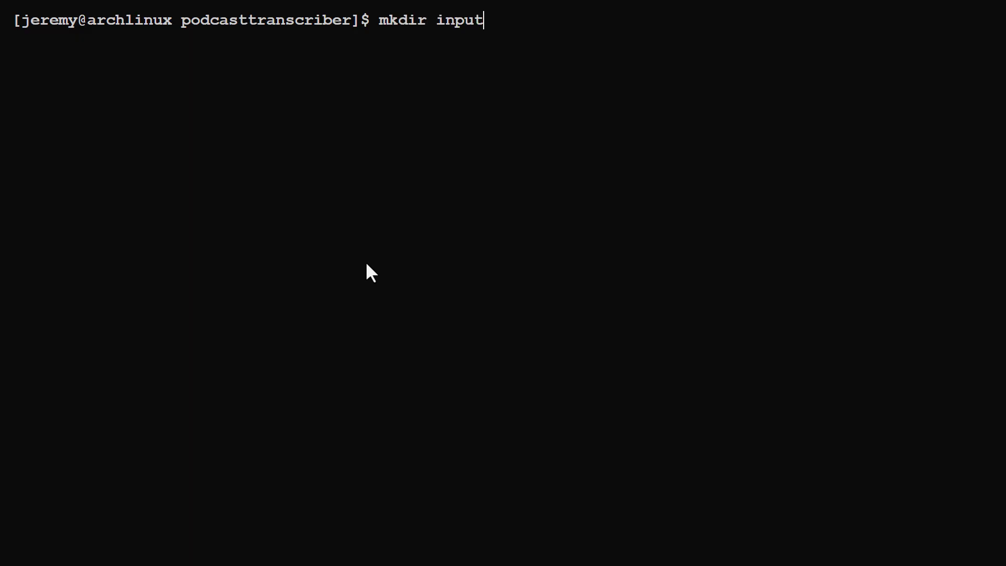
key("Return")
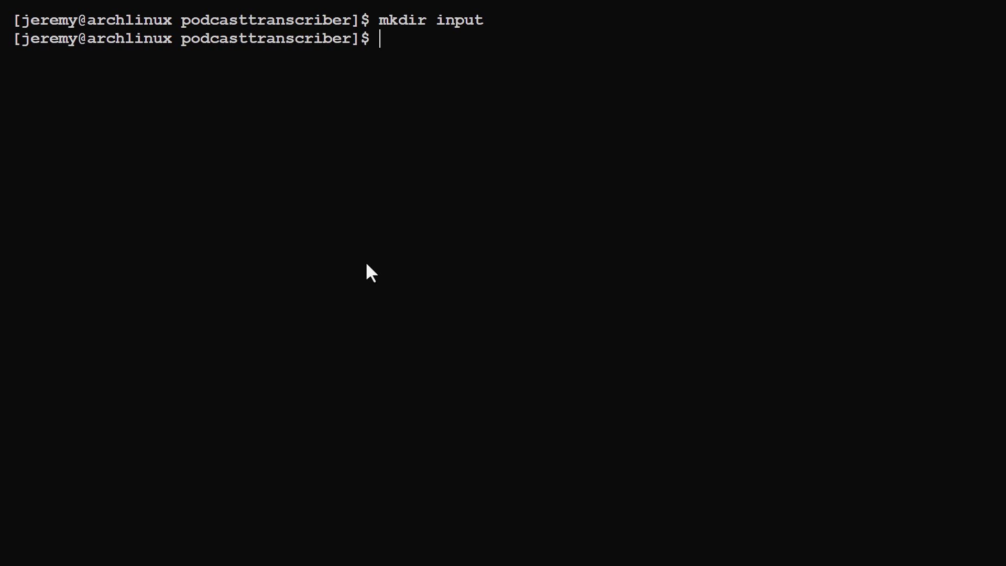
type("python")
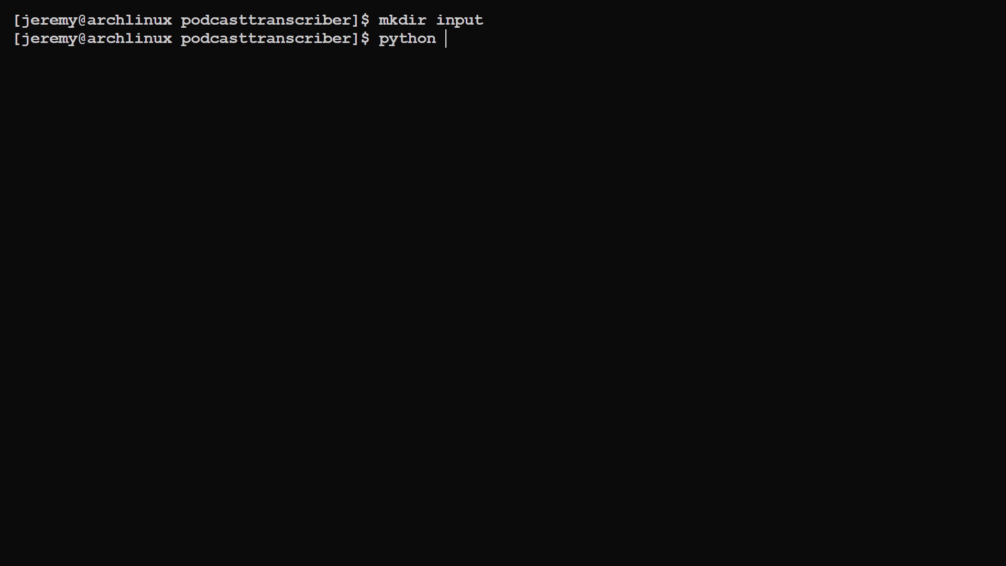
type("-m venv podcasttransc")
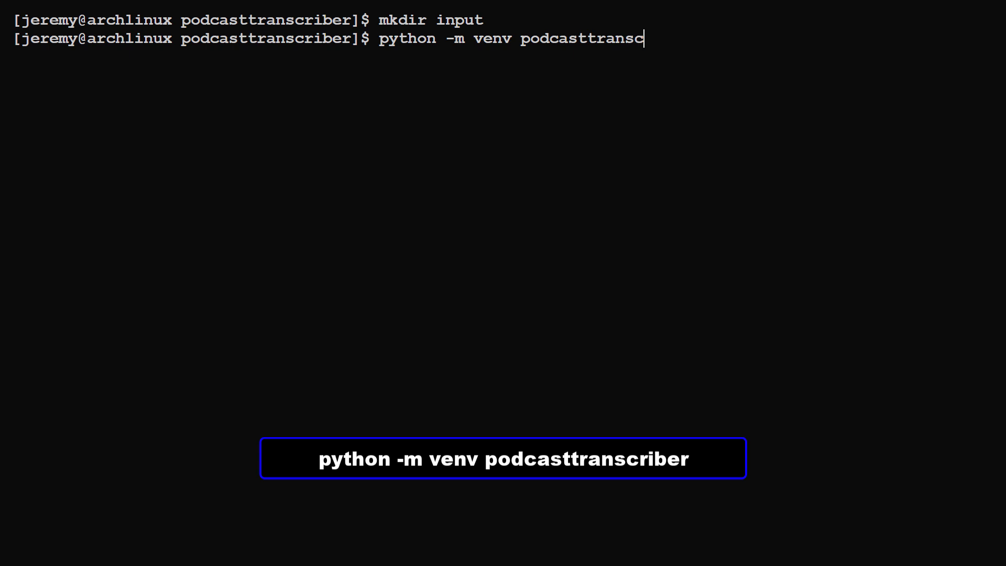
key("Return")
type("ls input/")
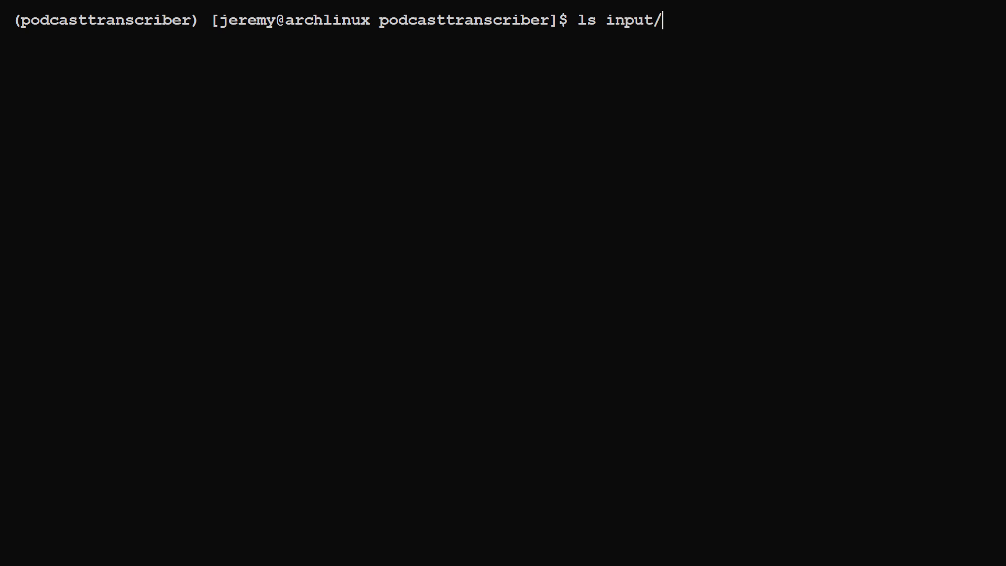
key("Return")
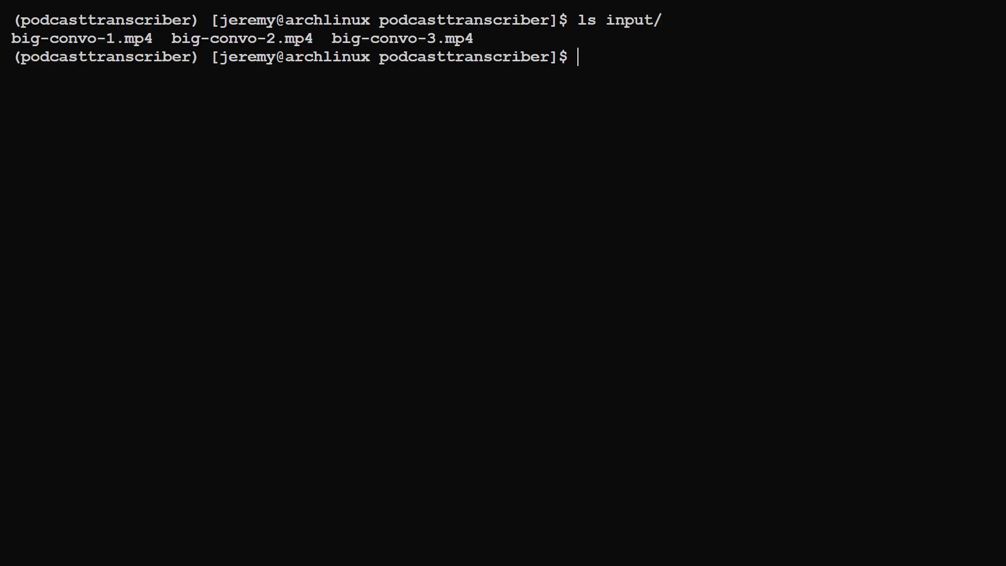
type("pip install moviepy")
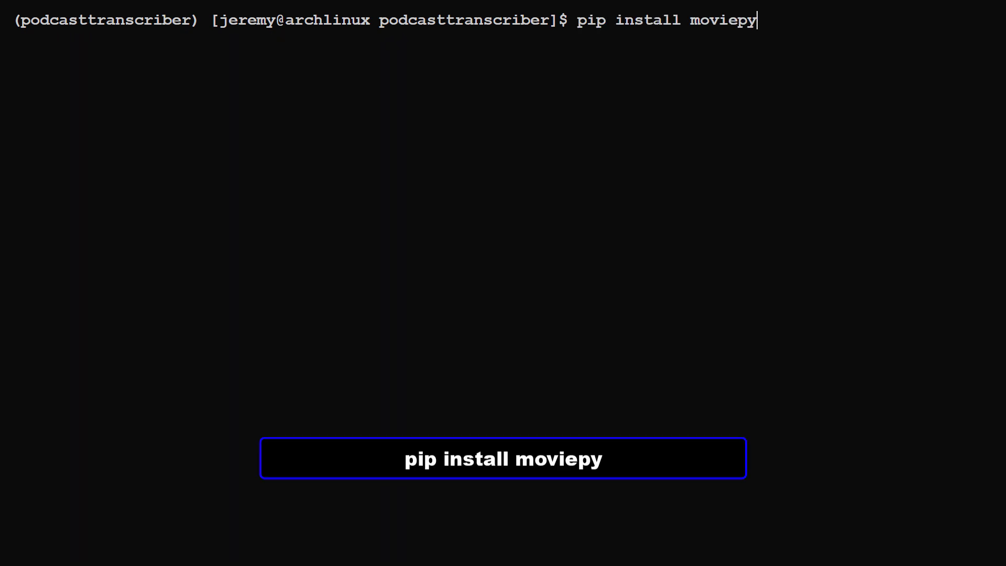
Step: Install moviepy via pip and launch vim to write a script
key("Return")
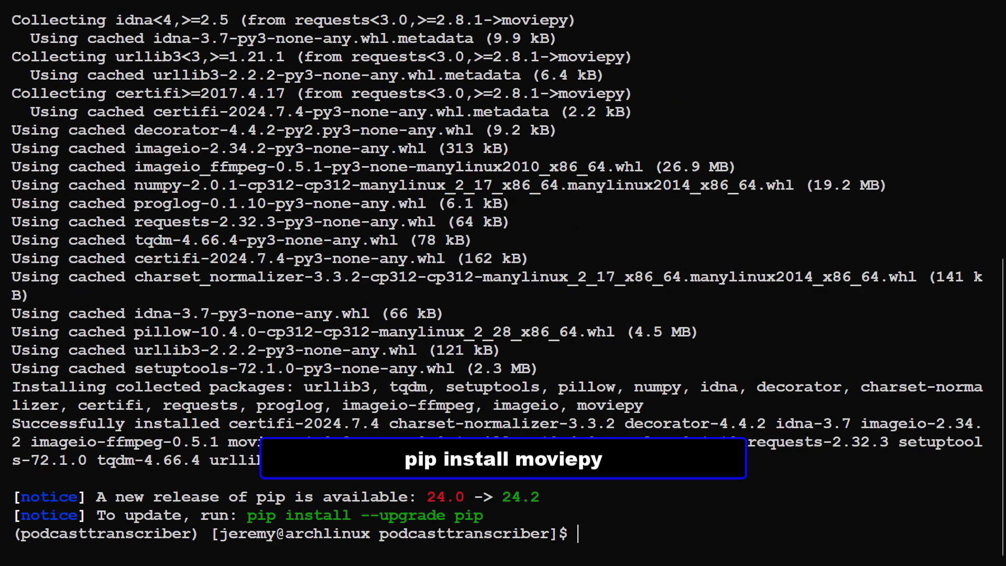
type("vim")
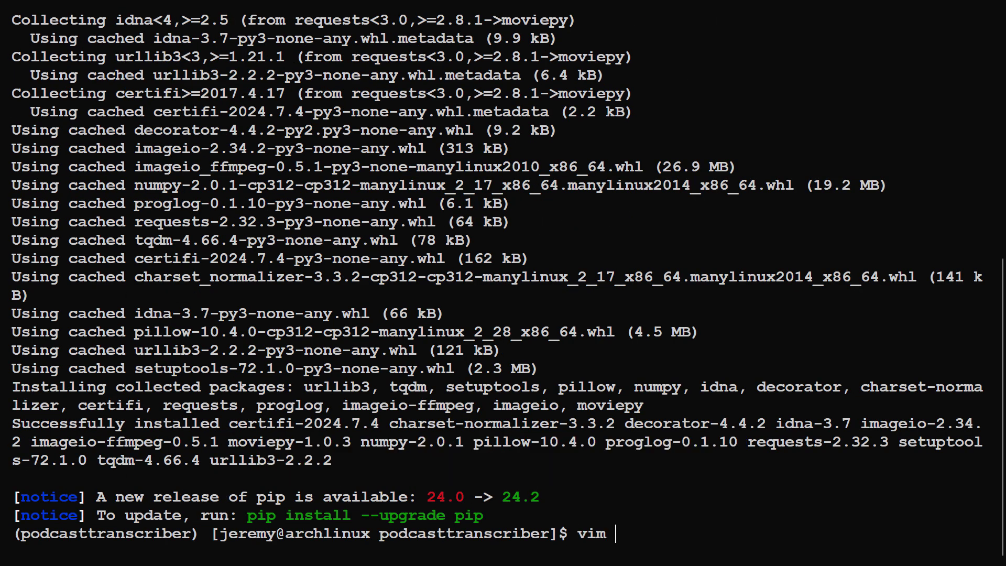
key("Return")
type("python audio_from_video.py")
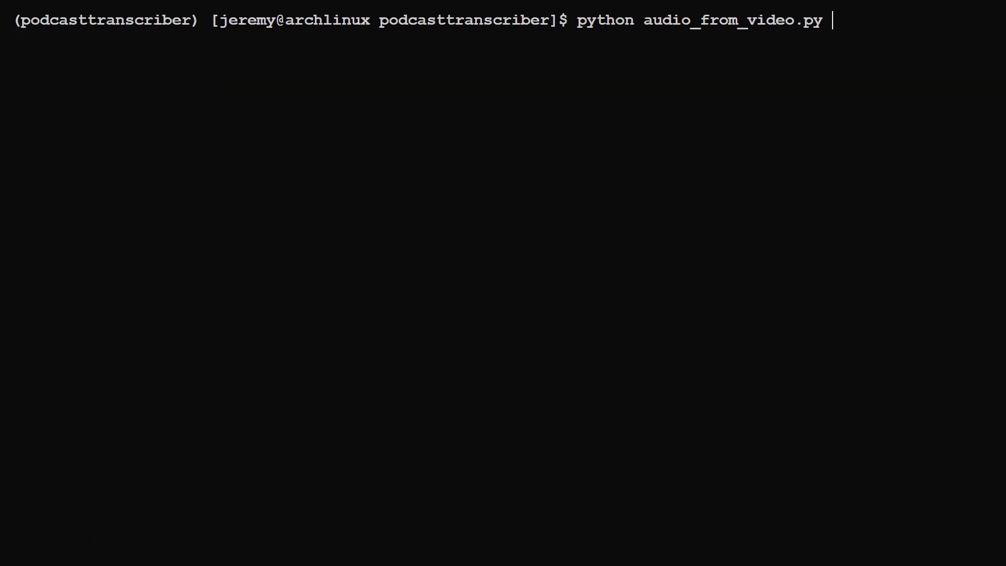
Step: Enter the audio_from_video.py arguments: input/big-convo-1.mp4 and a big-convo-1 output name
type("input/")
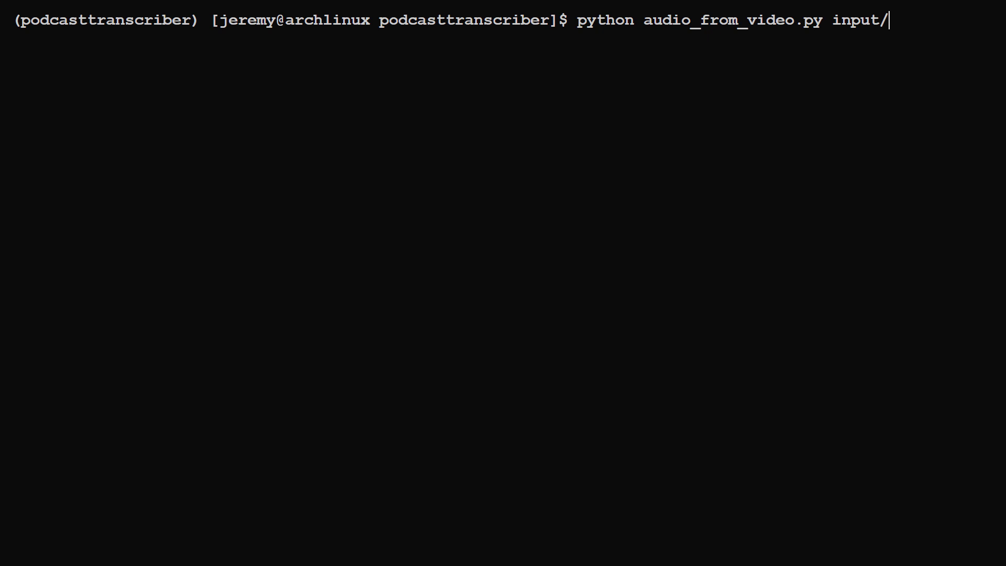
type("big-convo-1")
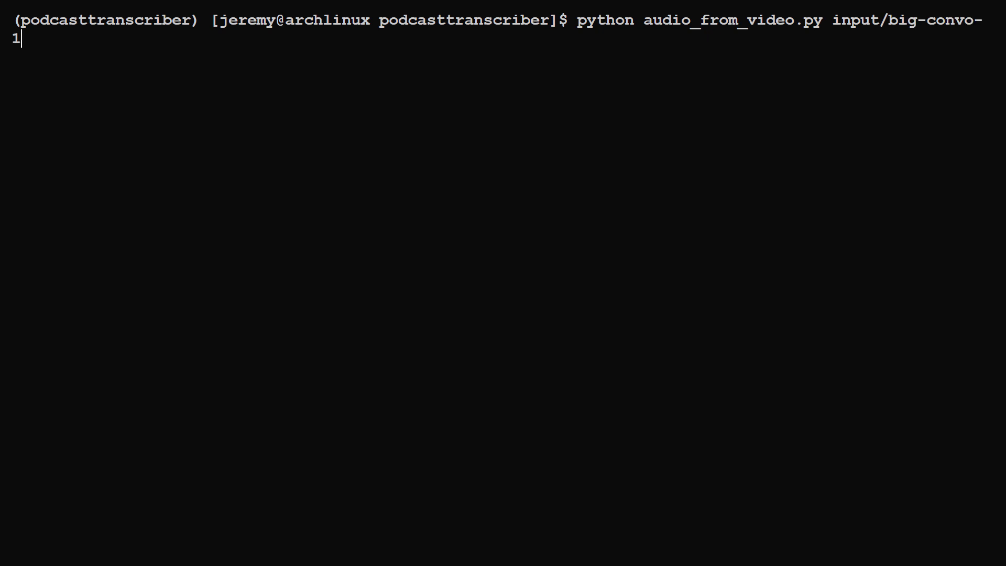
type(".mp4 big")
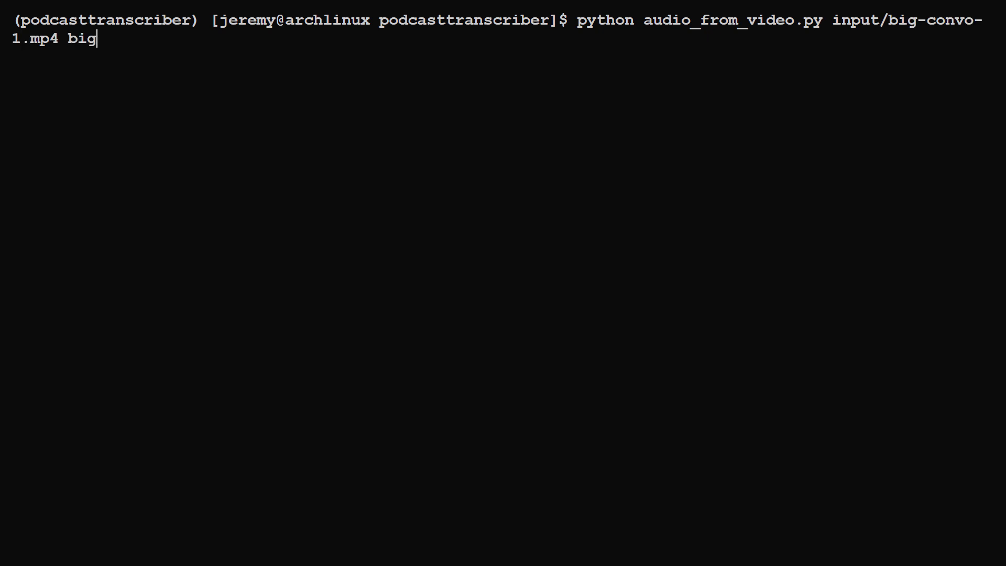
type("-convo-1.")
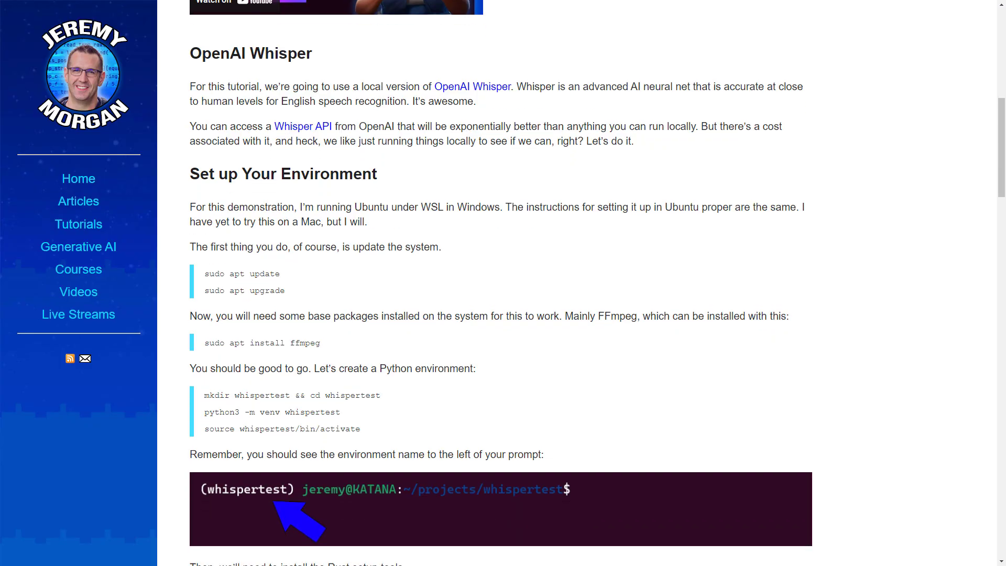
Step: Scroll the Whisper article's environment setup and NVIDIA note, then run the tiny-model sample transcription
scroll("down", 3)
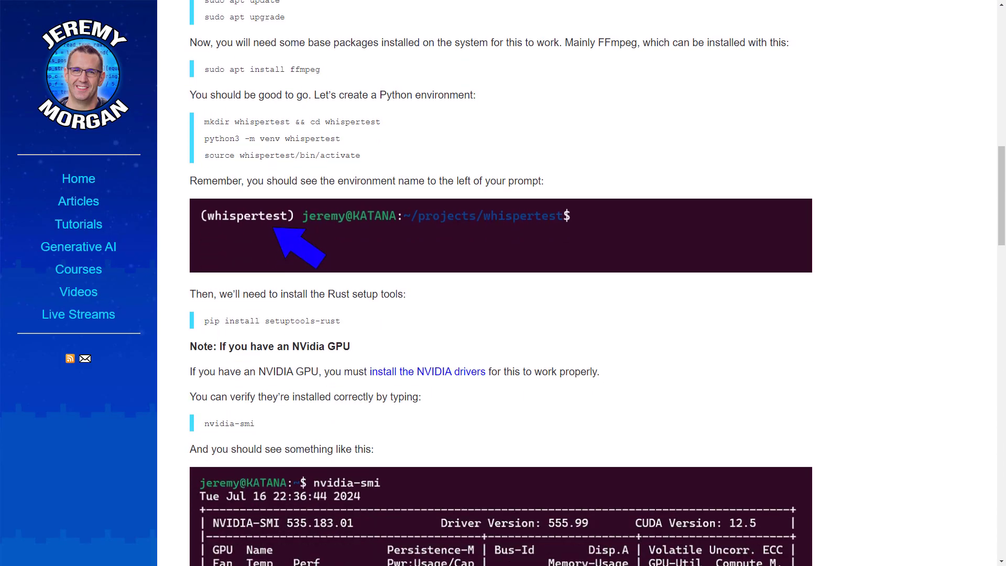
scroll("down", 3)
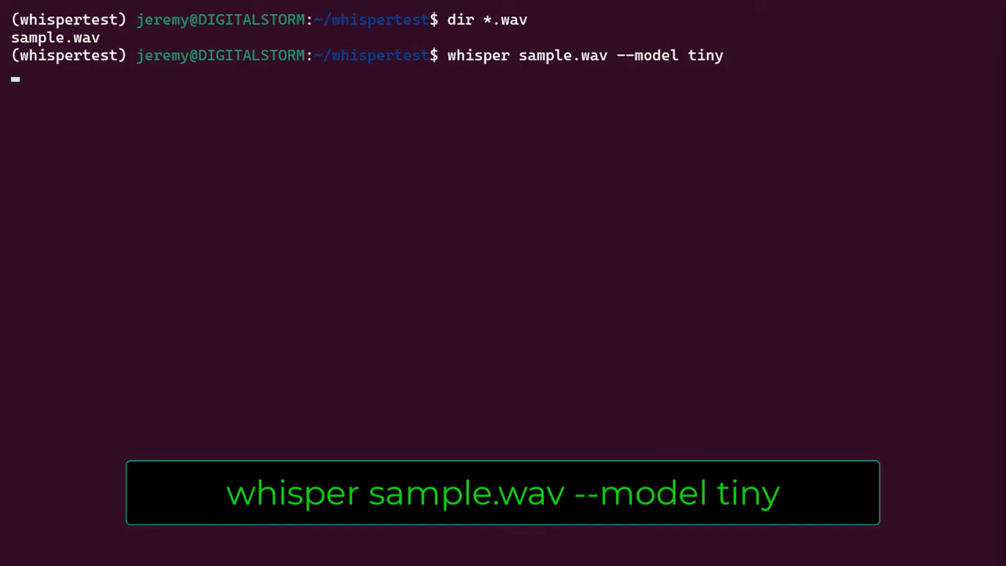
key("Return")
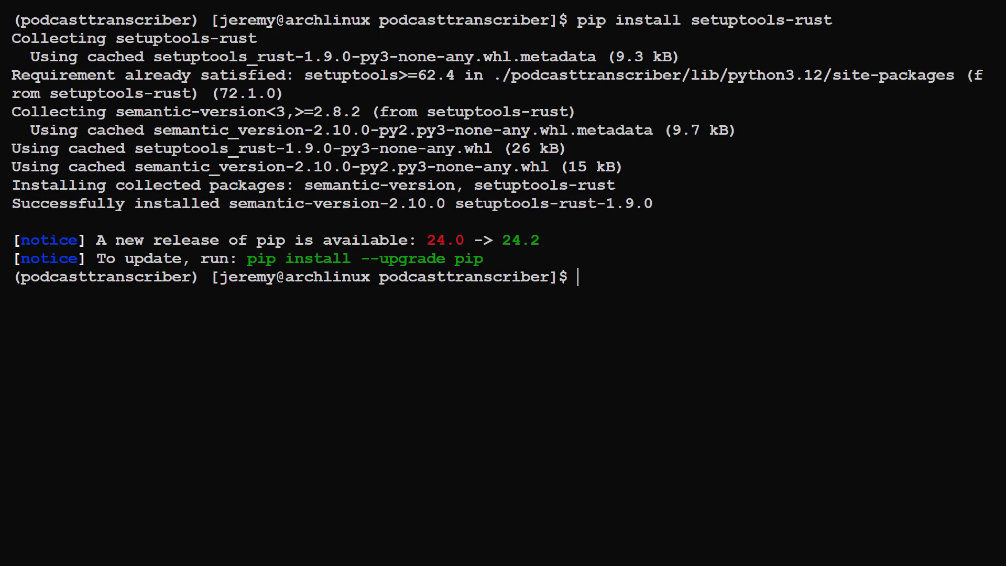
Step: Upgrade pip to 24.2 and run nvidia-smi, confirming an RTX 4060 with CUDA 12.4
type("pip install --upgrade pip")
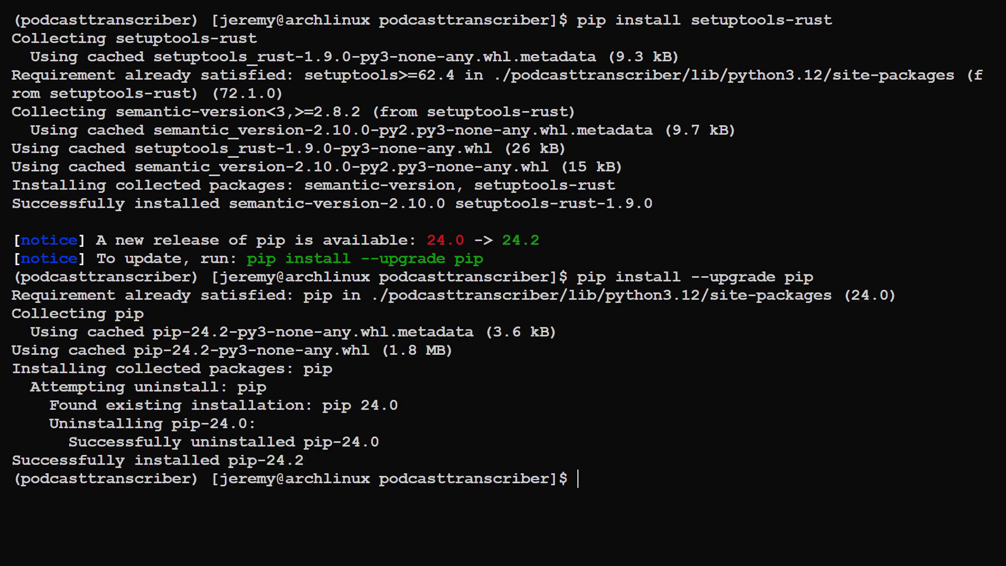
type("nvidia-smi")
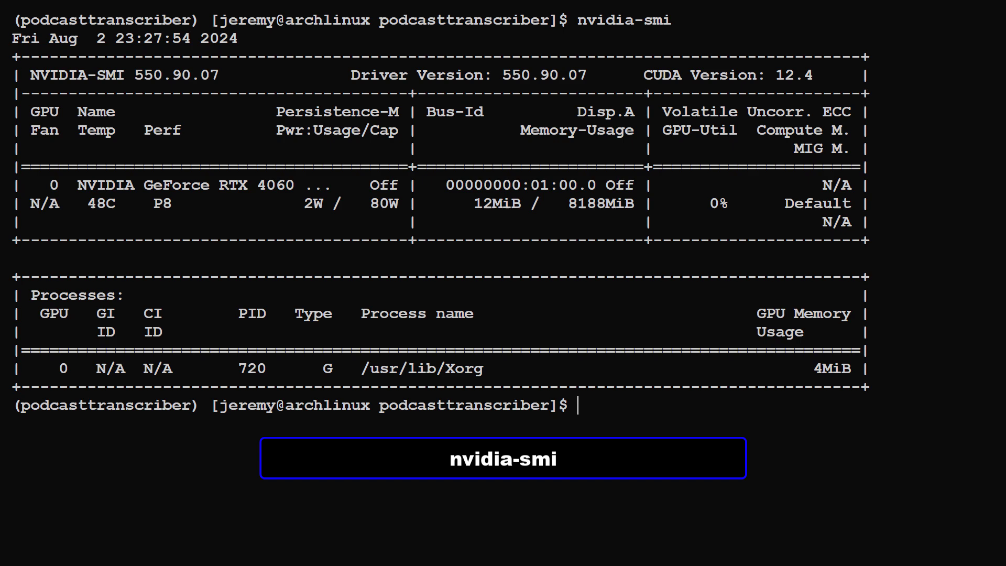
left_click(502, 458)
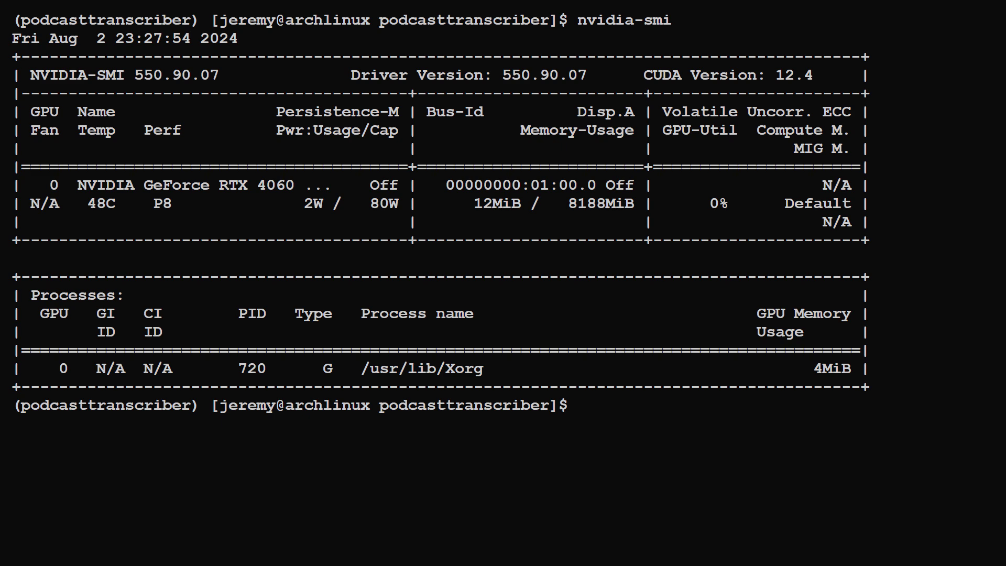
type("pip install open")
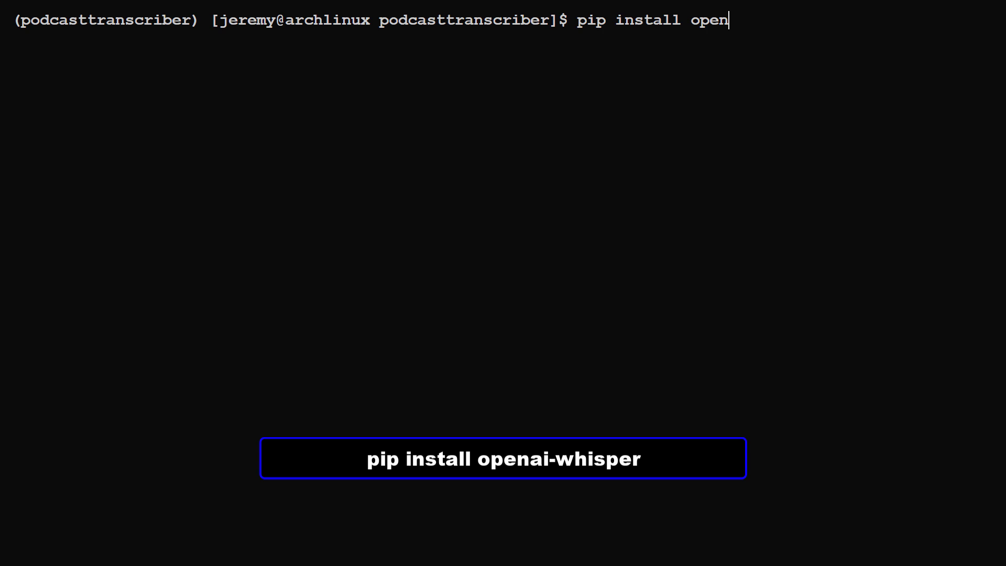
Step: Run pip install openai-whisper in the podcasttranscriber environment
key("Return")
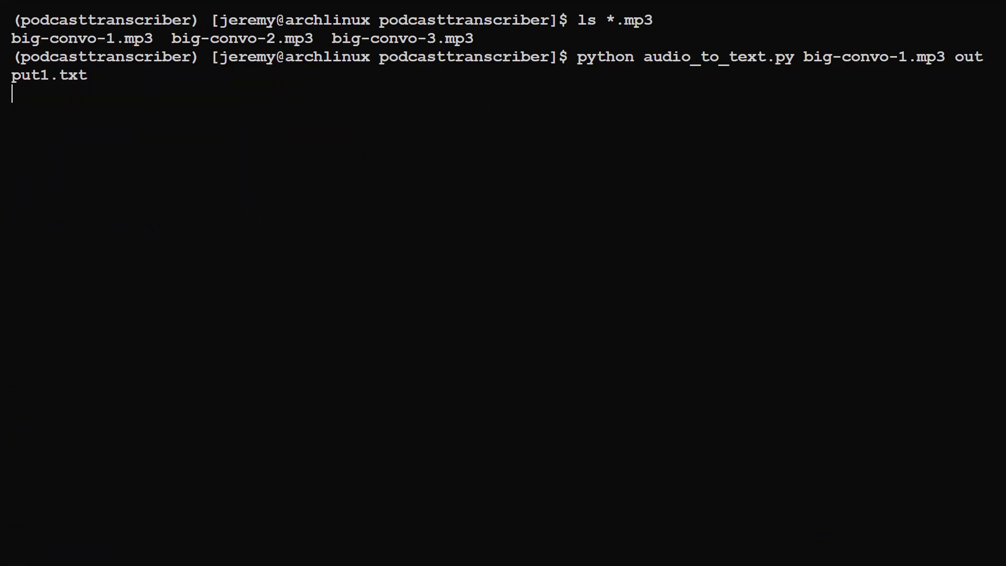
Step: Run a timed transcription of big-convo-1.mp3 to output1.txt, then list the folder's files
key("Return")
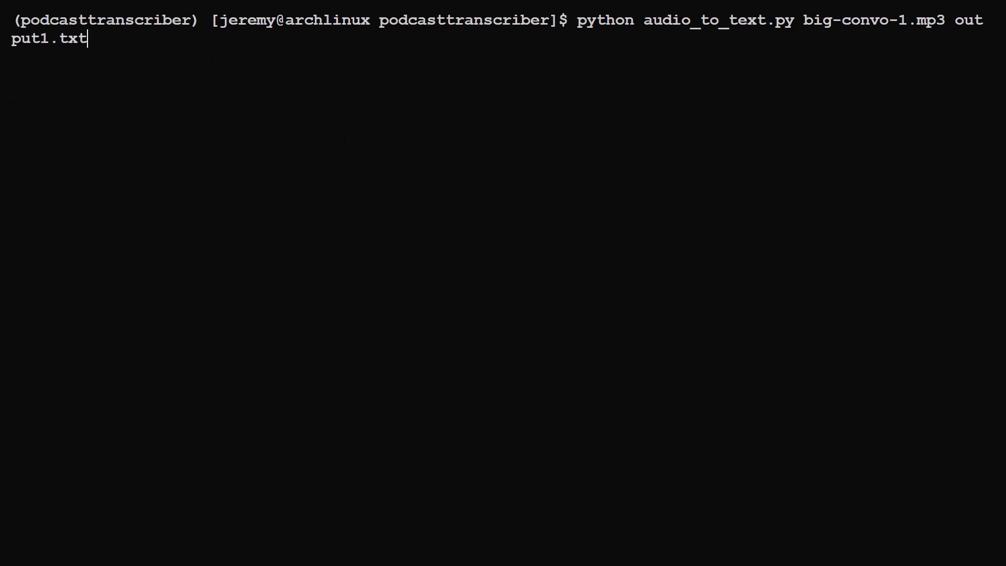
key("Return")
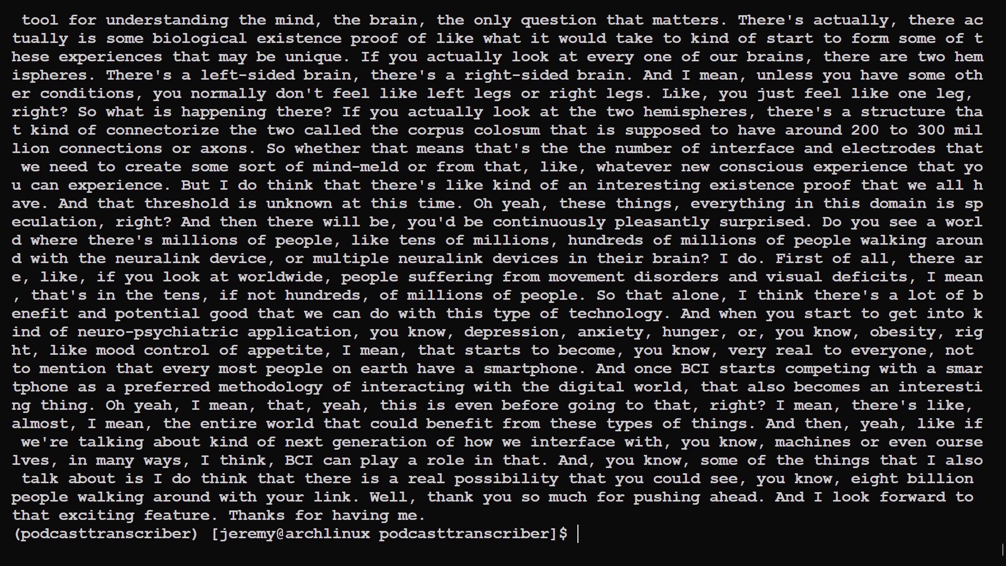
type("python audio_to_text.py big-convo-1.mp3 output1.txt")
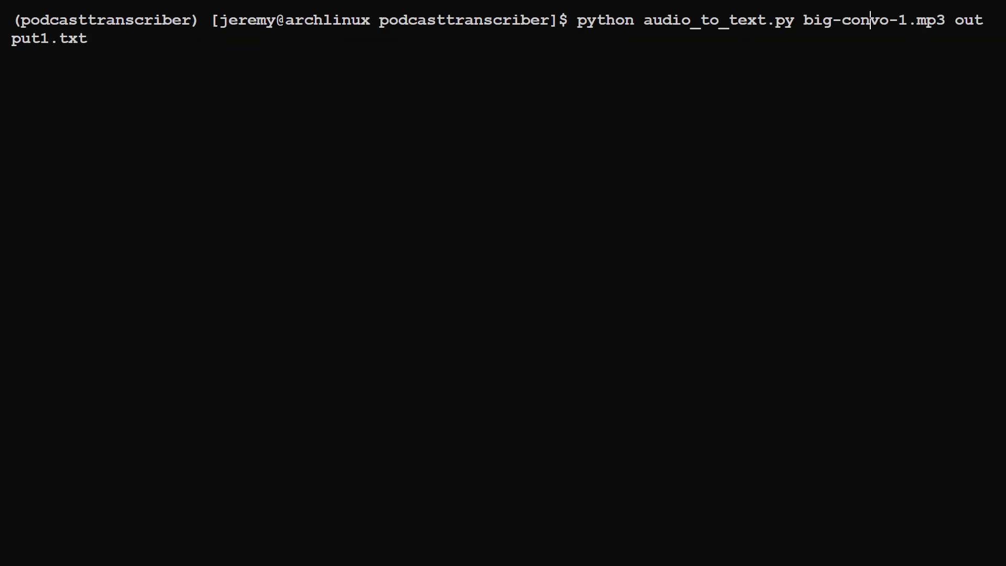
type("time")
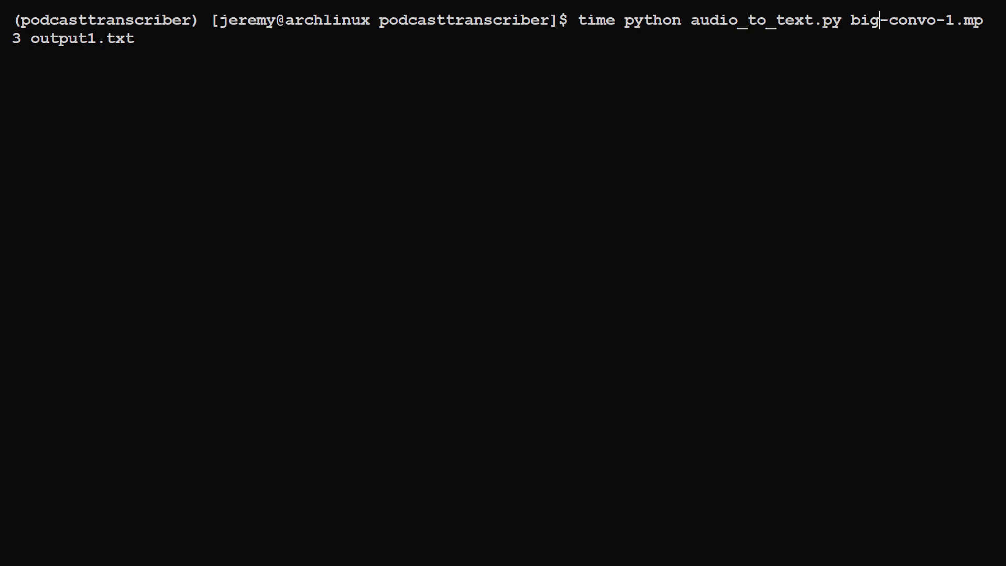
key("Return")
type("ls -la *")
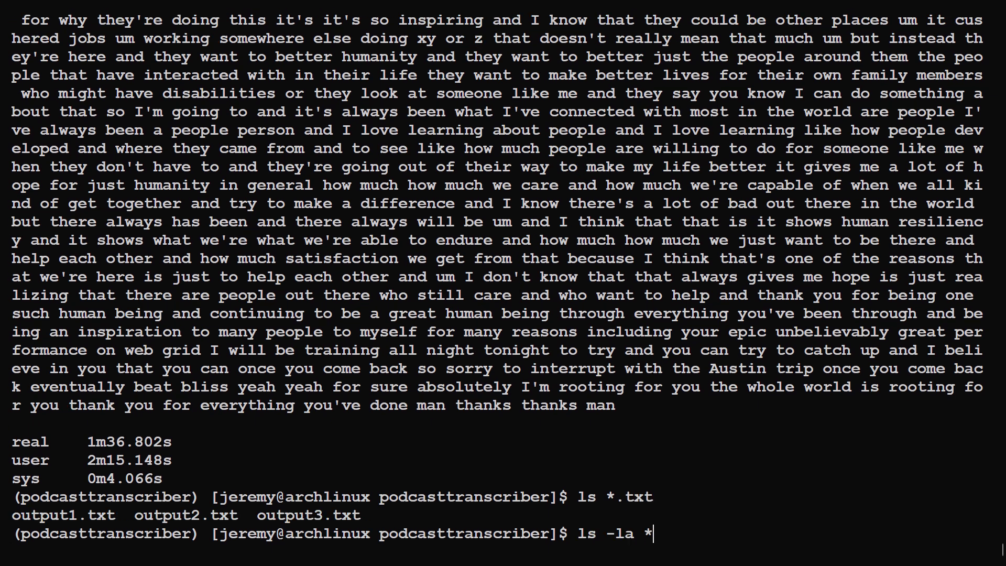
key("Return")
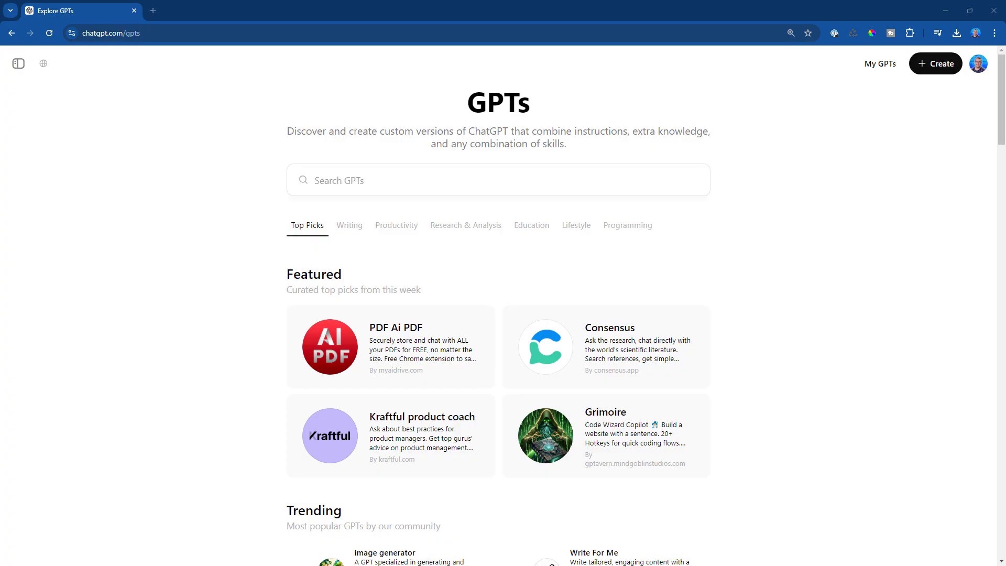
mouse_move(935, 63)
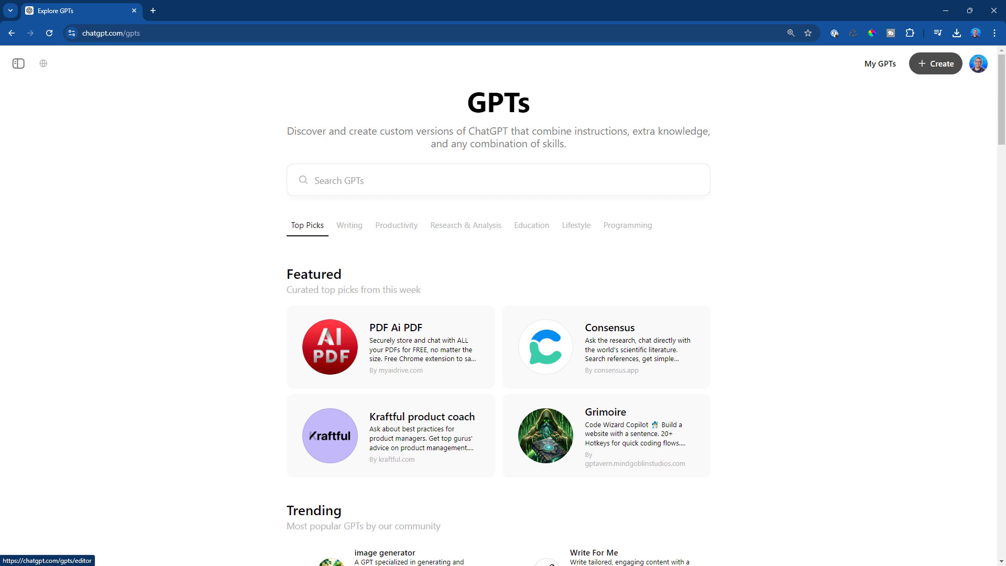
Step: Start a new GPT described as 'Summarizes and answers questions about this 8.5 hour long podcast.'
left_click(934, 63)
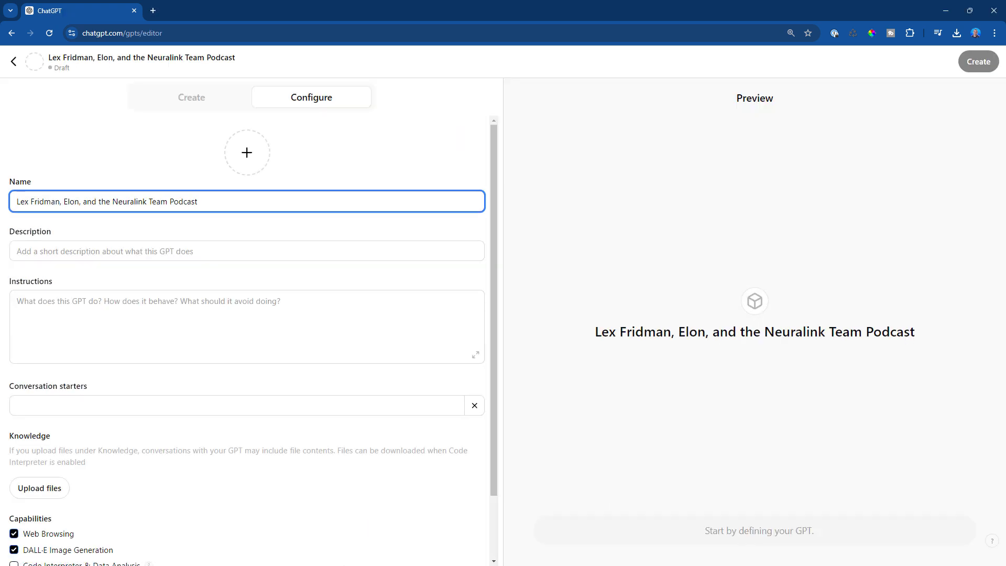
type("Summarizes and answers questions about this 8.5 hour long podcast.")
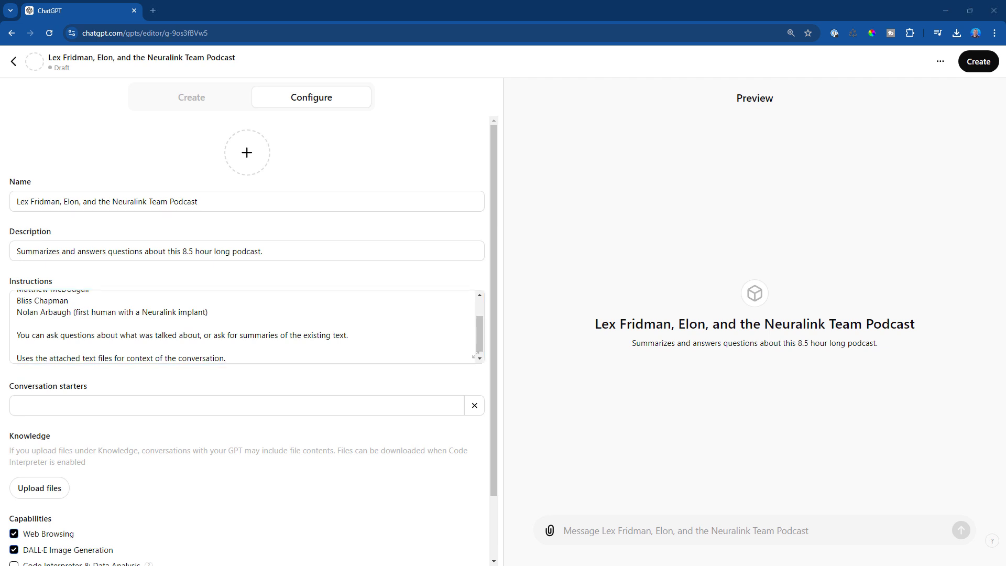
Step: Add starters 'What is the summary of the podcast?' and 'What are some key takeaways from these conversations?'
type("What is the summary of the podcast?")
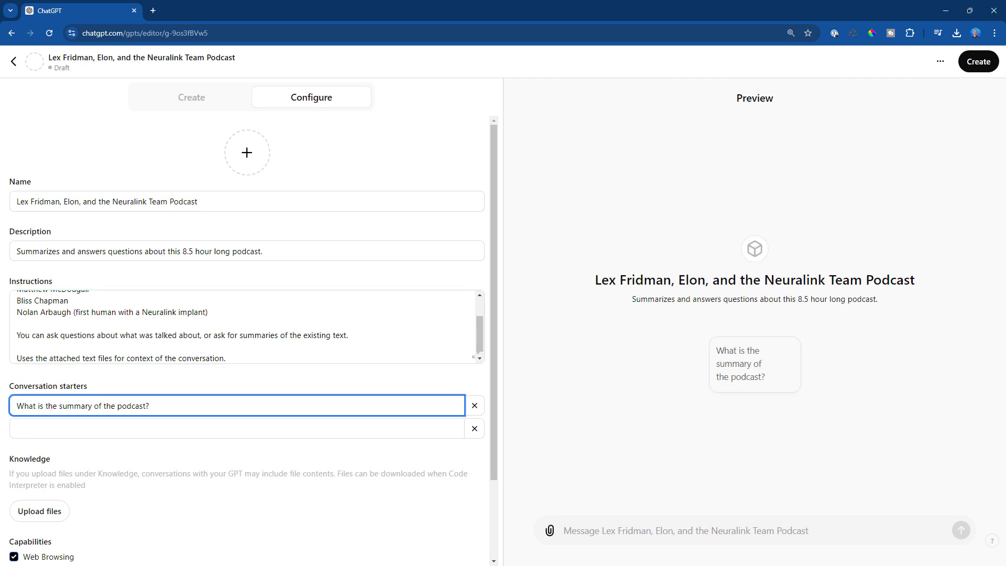
left_click(237, 428)
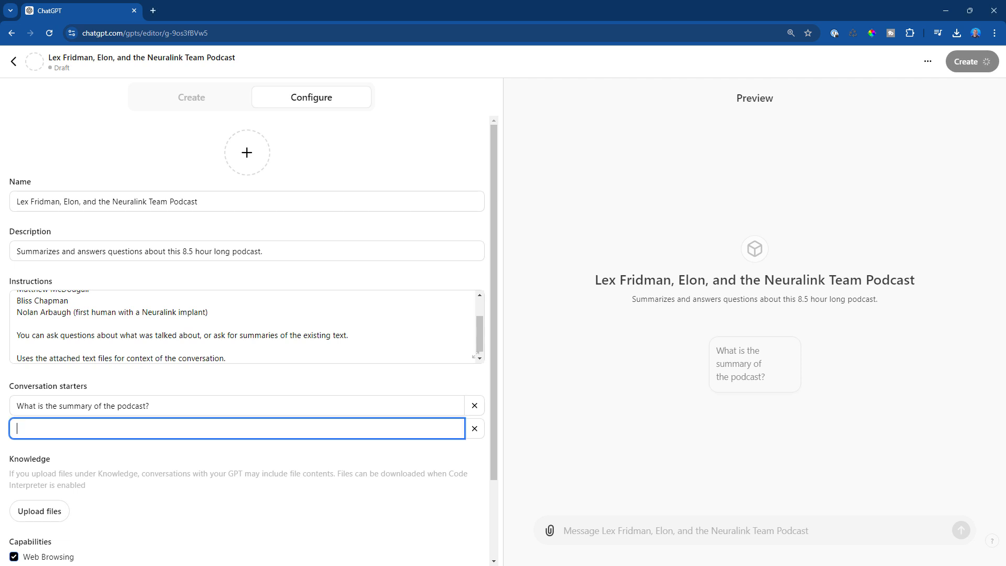
type("What are some key takeaways from these conversations?")
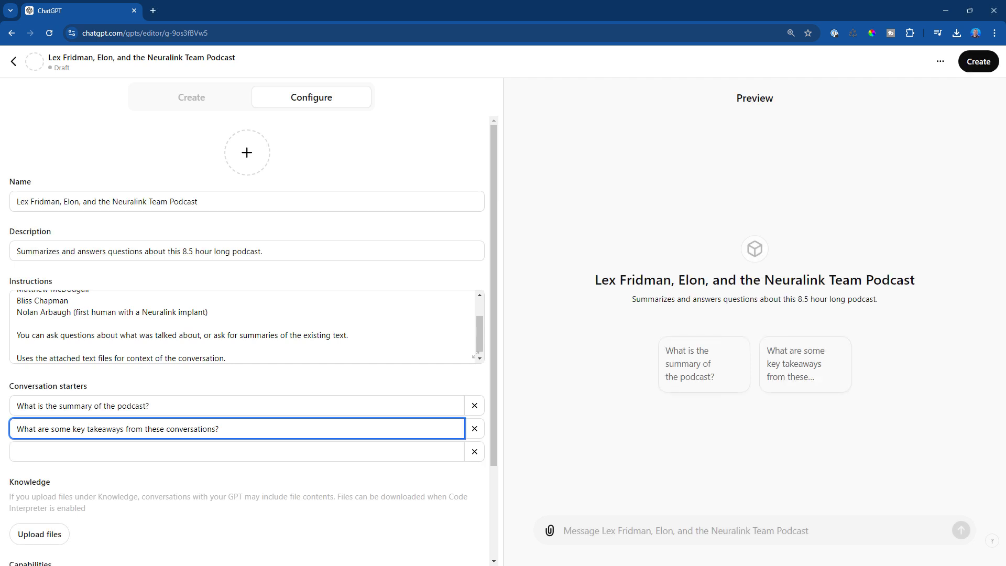
scroll("down", 3)
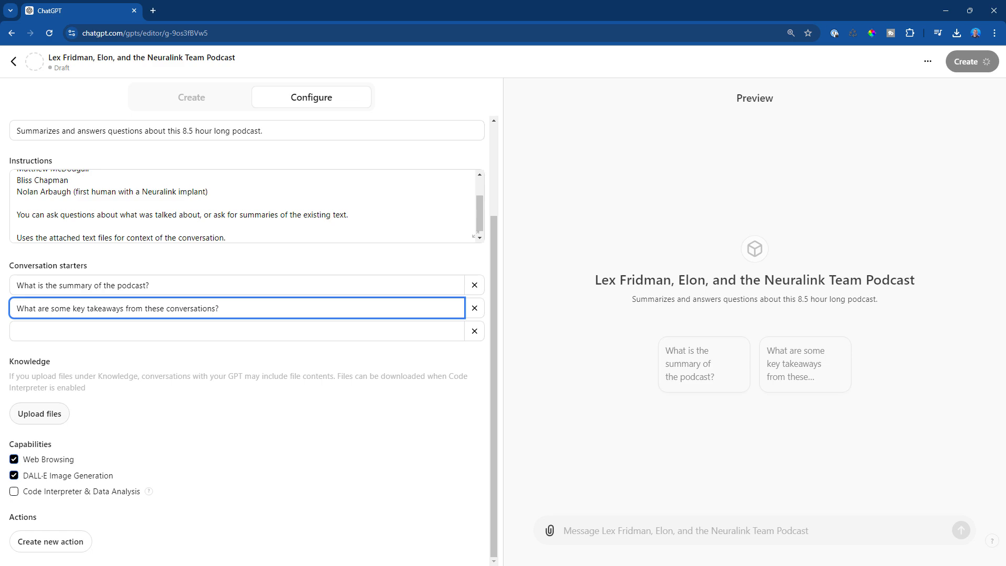
left_click(39, 413)
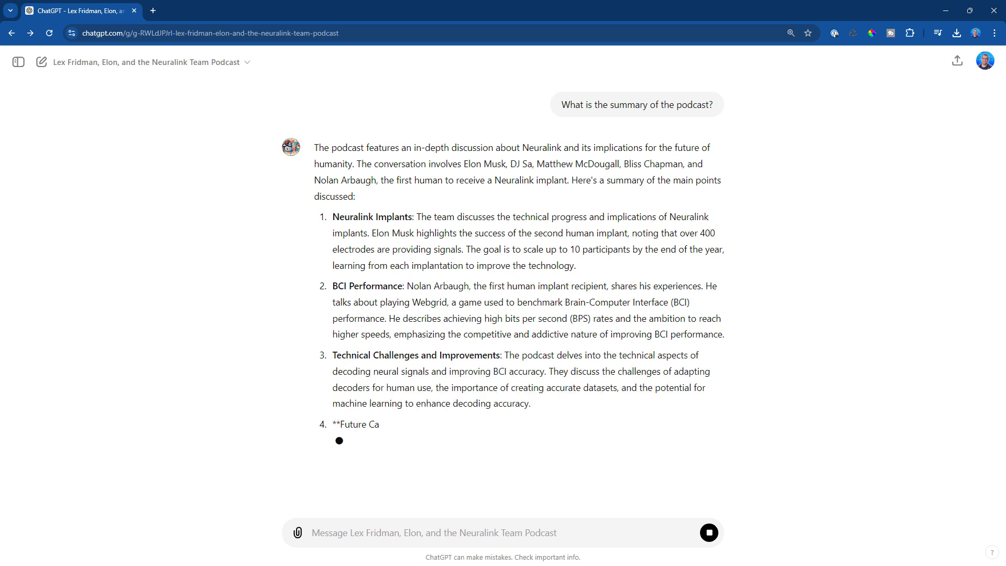
Step: Scroll through the GPT's summary answer on implants, BCI performance and technical challenges
scroll("down", 3)
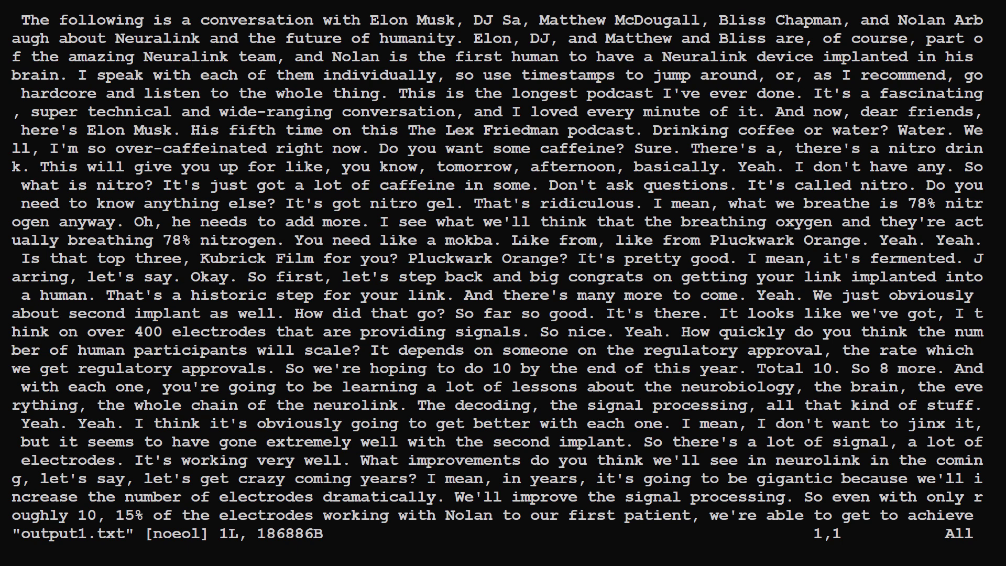
mouse_move(513, 249)
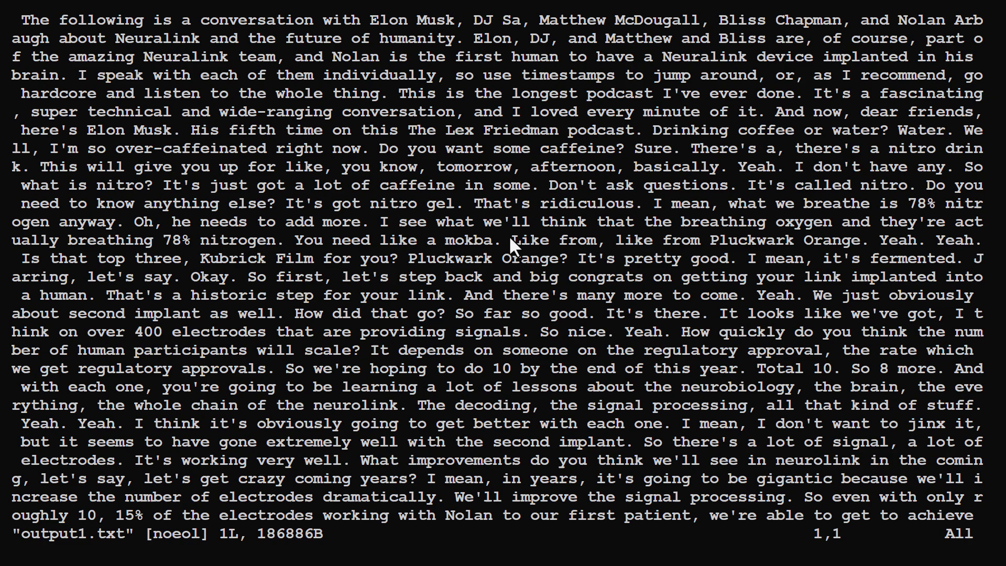
Step: Mark the output1.txt passage mentioning Pluckwark Orange in visual mode
key("v")
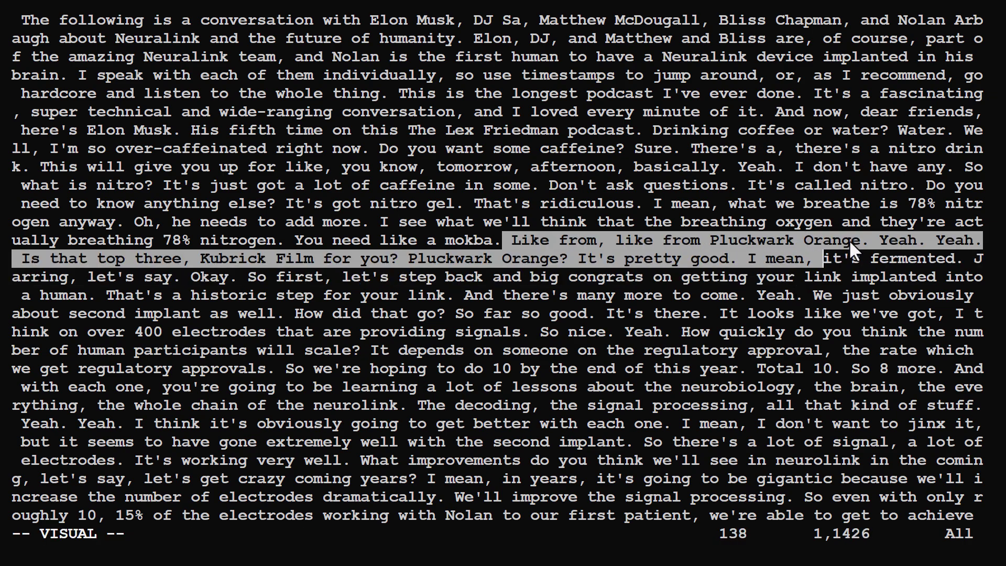